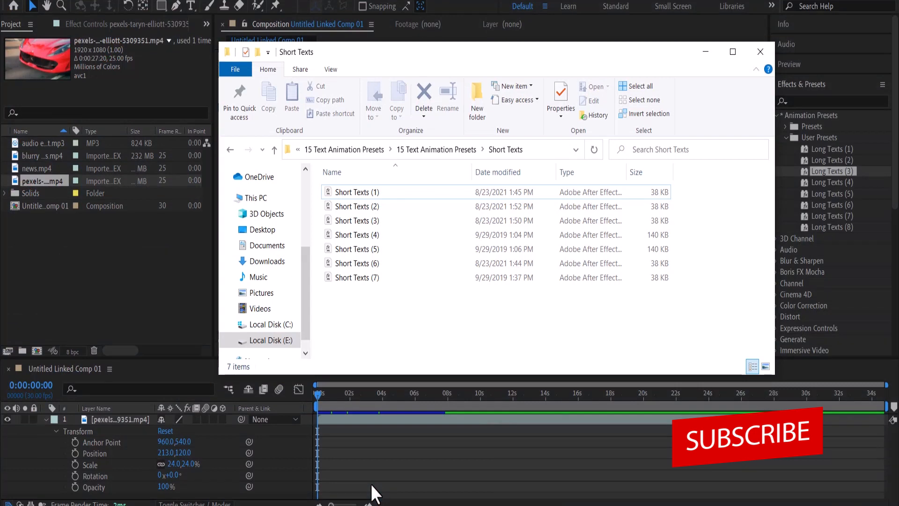
{"action": "mouse_move", "coordinate": [726, 72]}
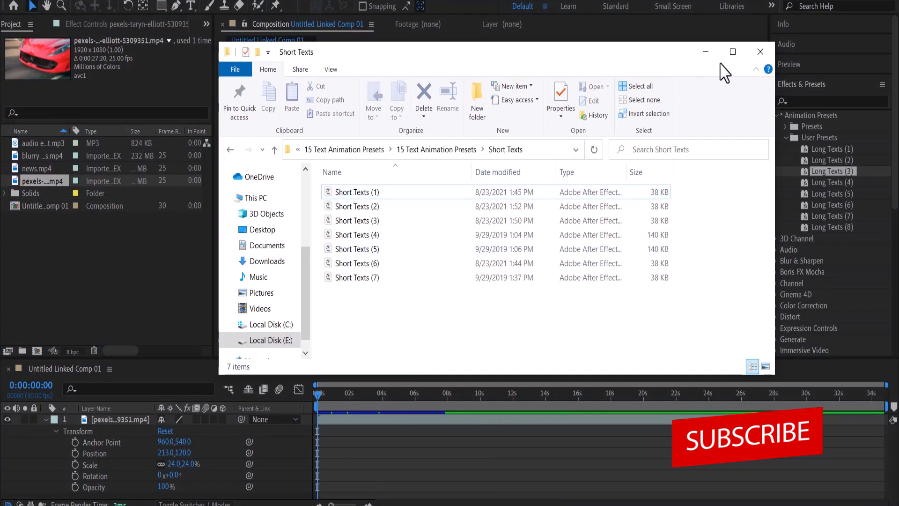
Minimize After Effects to reveal the Short Texts folder in File Explorer.
{"action": "left_click", "coordinate": [760, 51]}
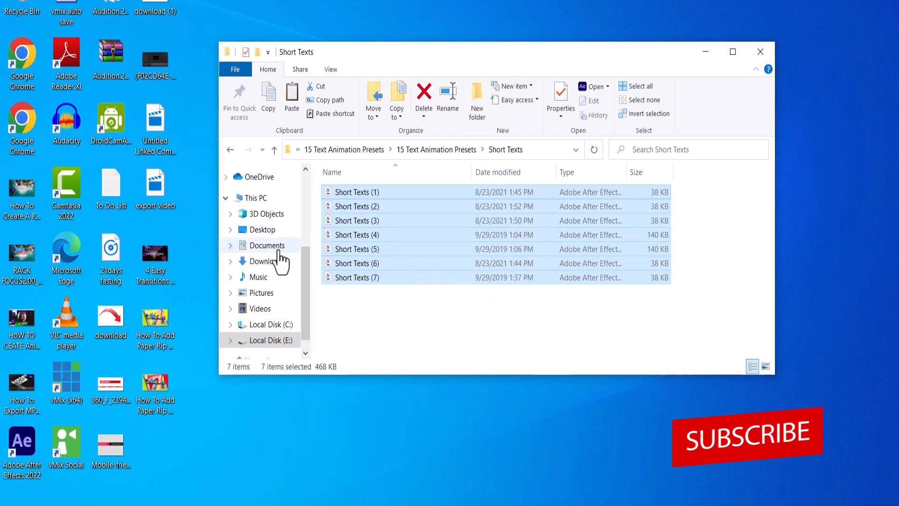
Navigate Documents > Adobe > After Effects 2022 > User Presets in File Explorer.
{"action": "left_click", "coordinate": [268, 245]}
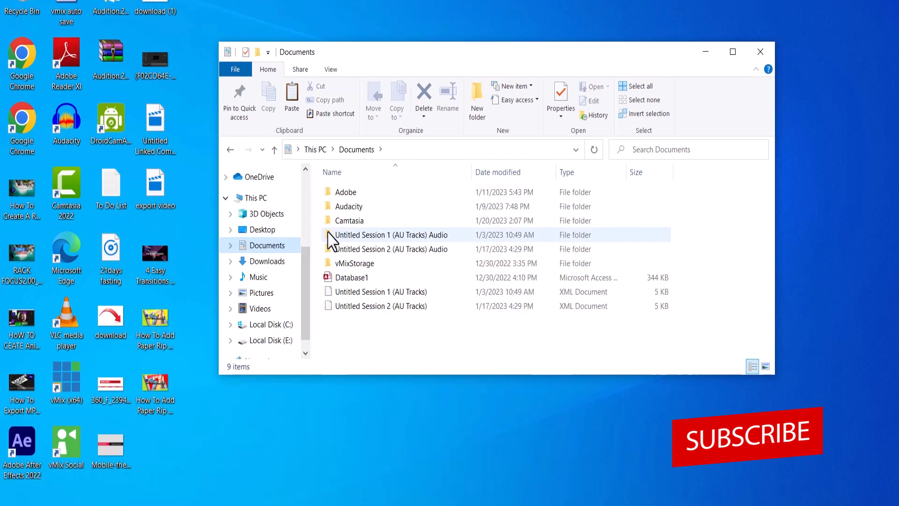
{"action": "double_click", "coordinate": [346, 191]}
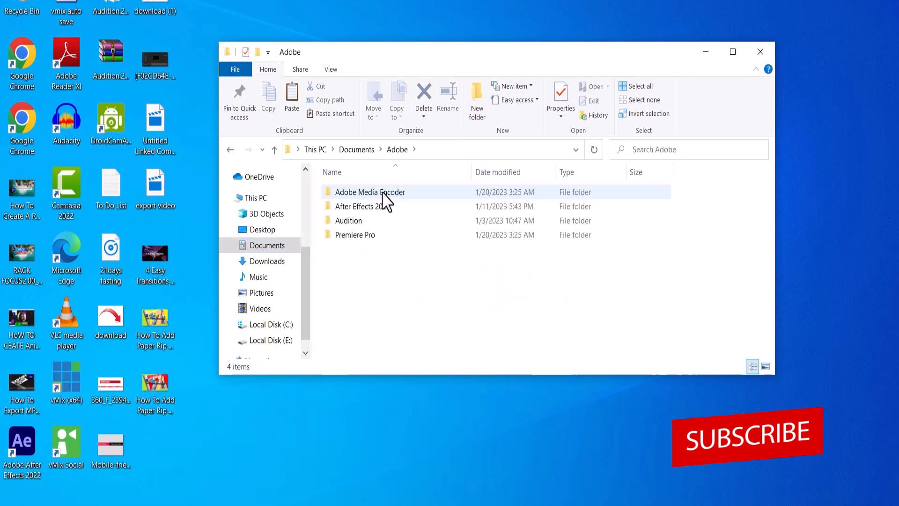
{"action": "double_click", "coordinate": [362, 206]}
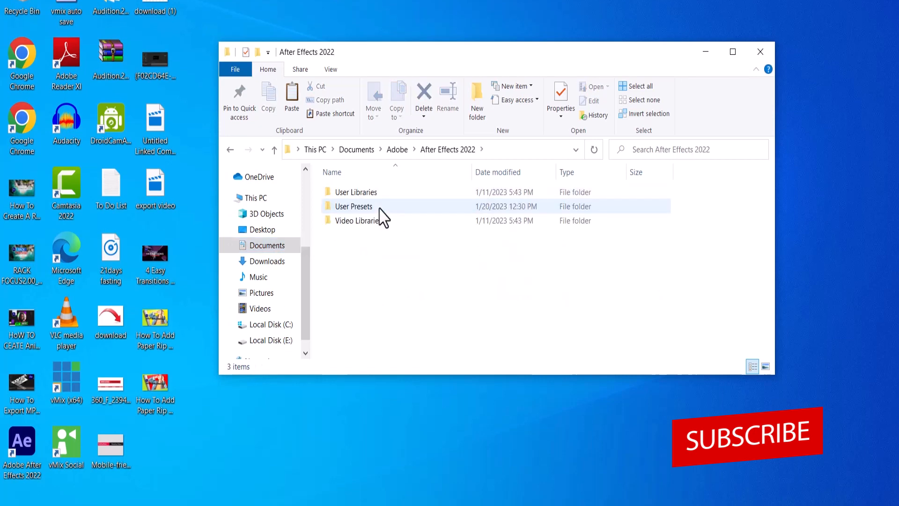
{"action": "double_click", "coordinate": [353, 207]}
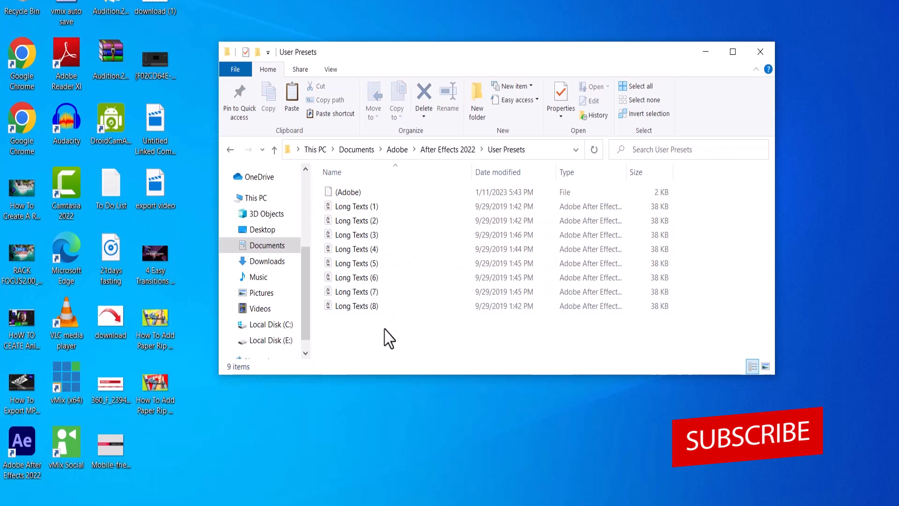
{"action": "mouse_move", "coordinate": [431, 438]}
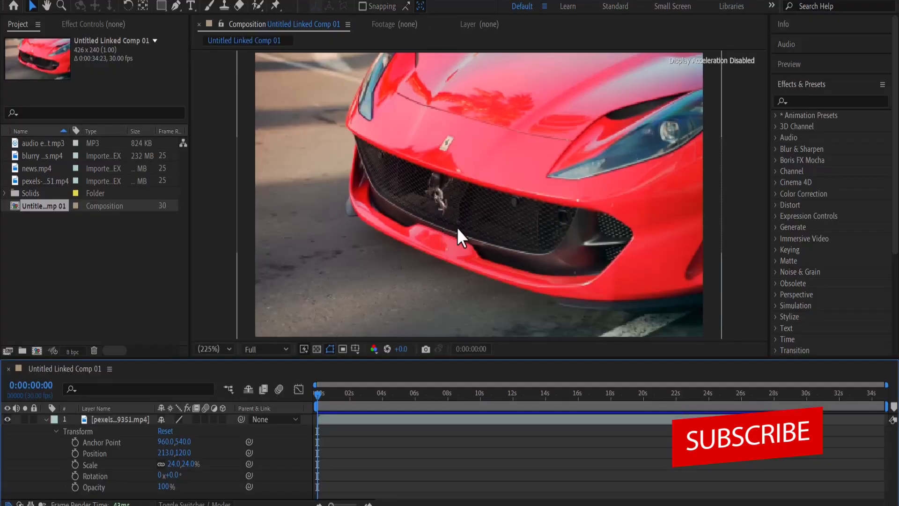
Search 'sho' in Effects & Presets, expand User Presets and select Short Texts (2).
{"action": "type", "text": "sho"}
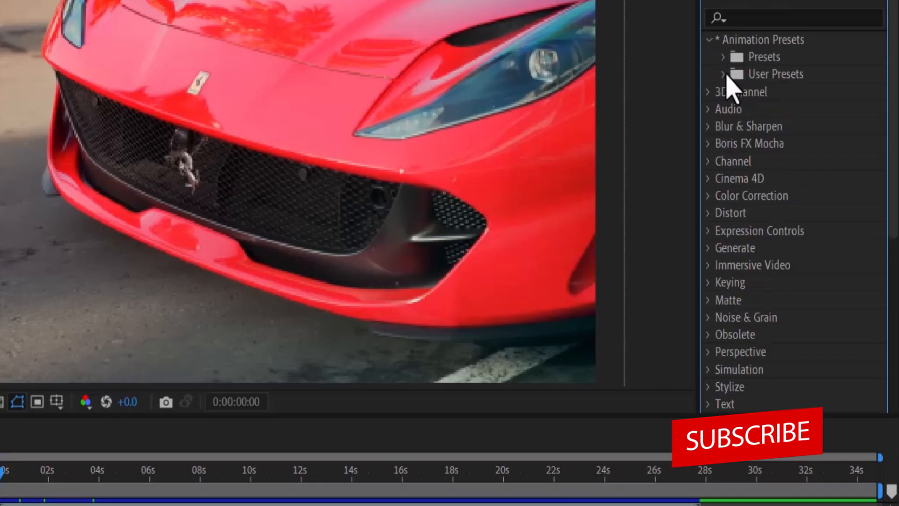
{"action": "left_click", "coordinate": [725, 73]}
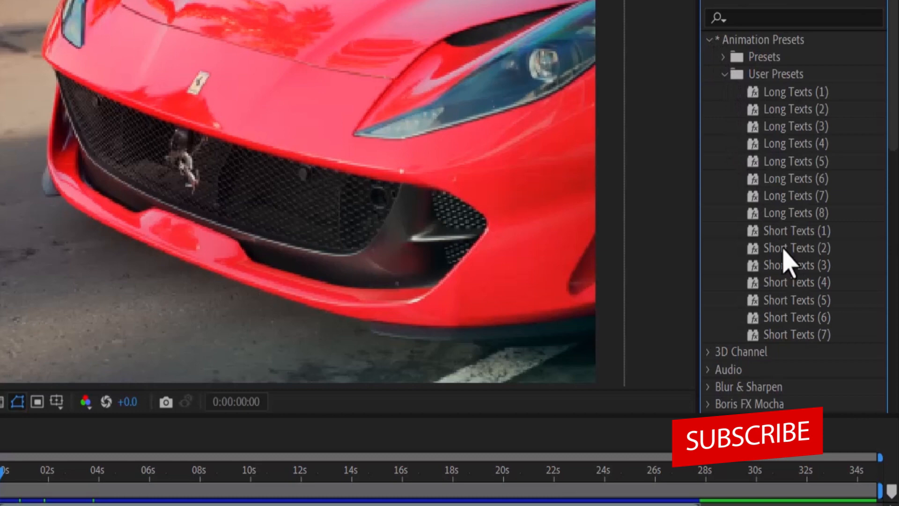
{"action": "left_click", "coordinate": [795, 248]}
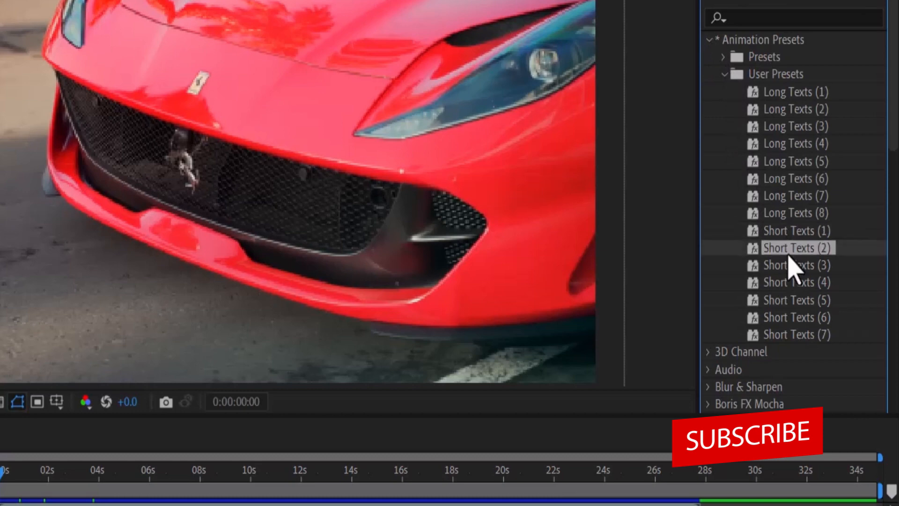